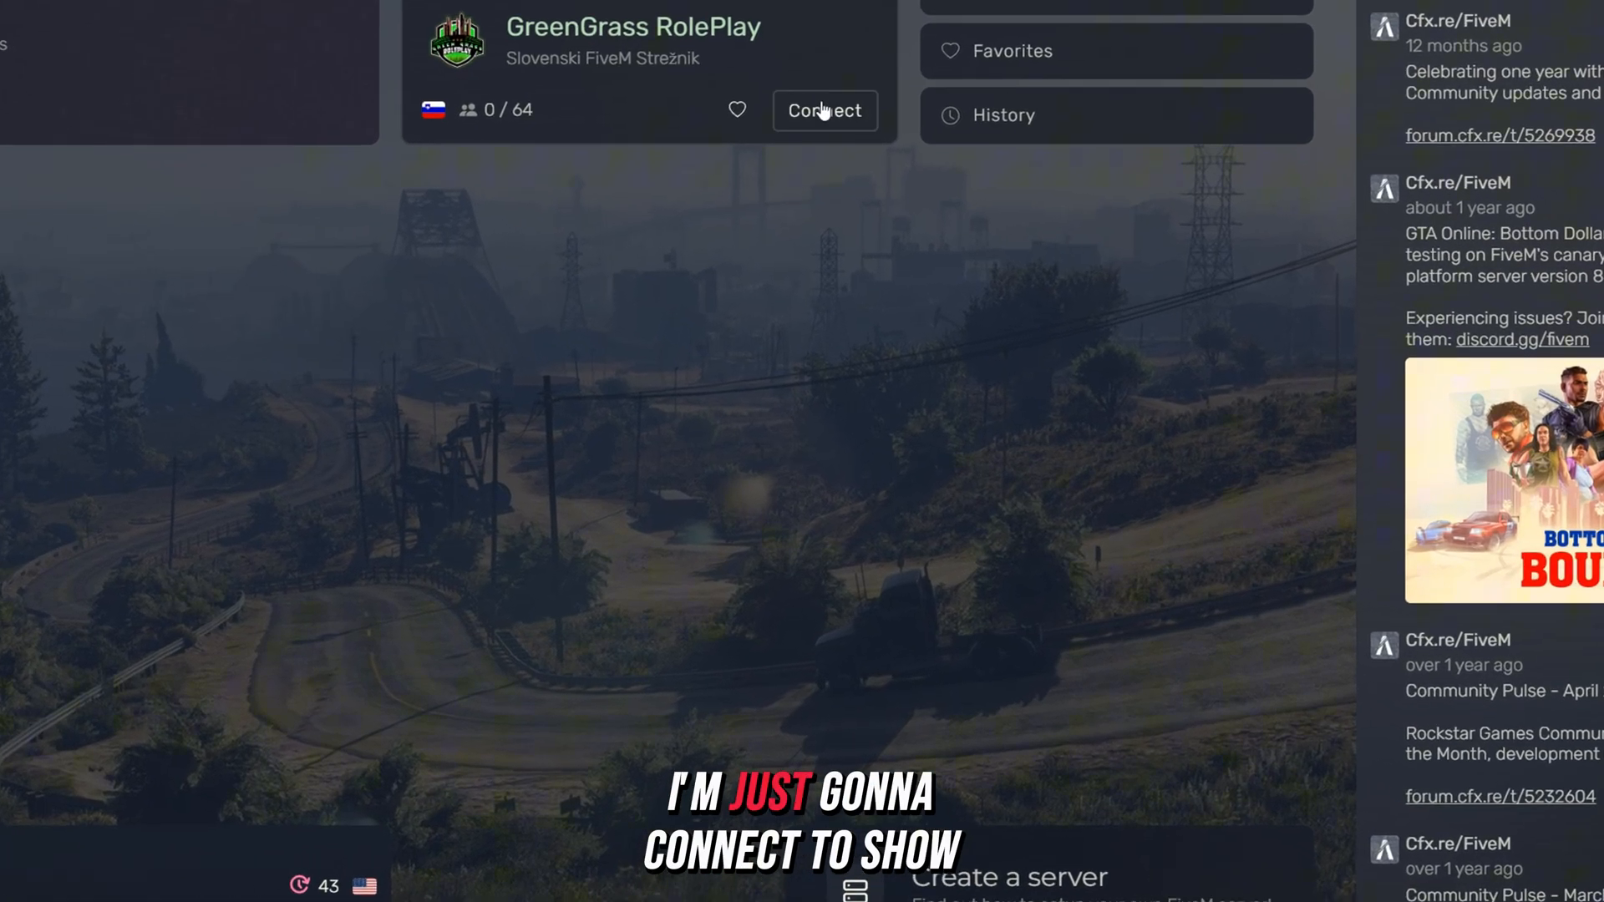
# Step: Start connecting to the GreenGrass RolePlay server from FiveM's server browser
pyautogui.click(825, 110)
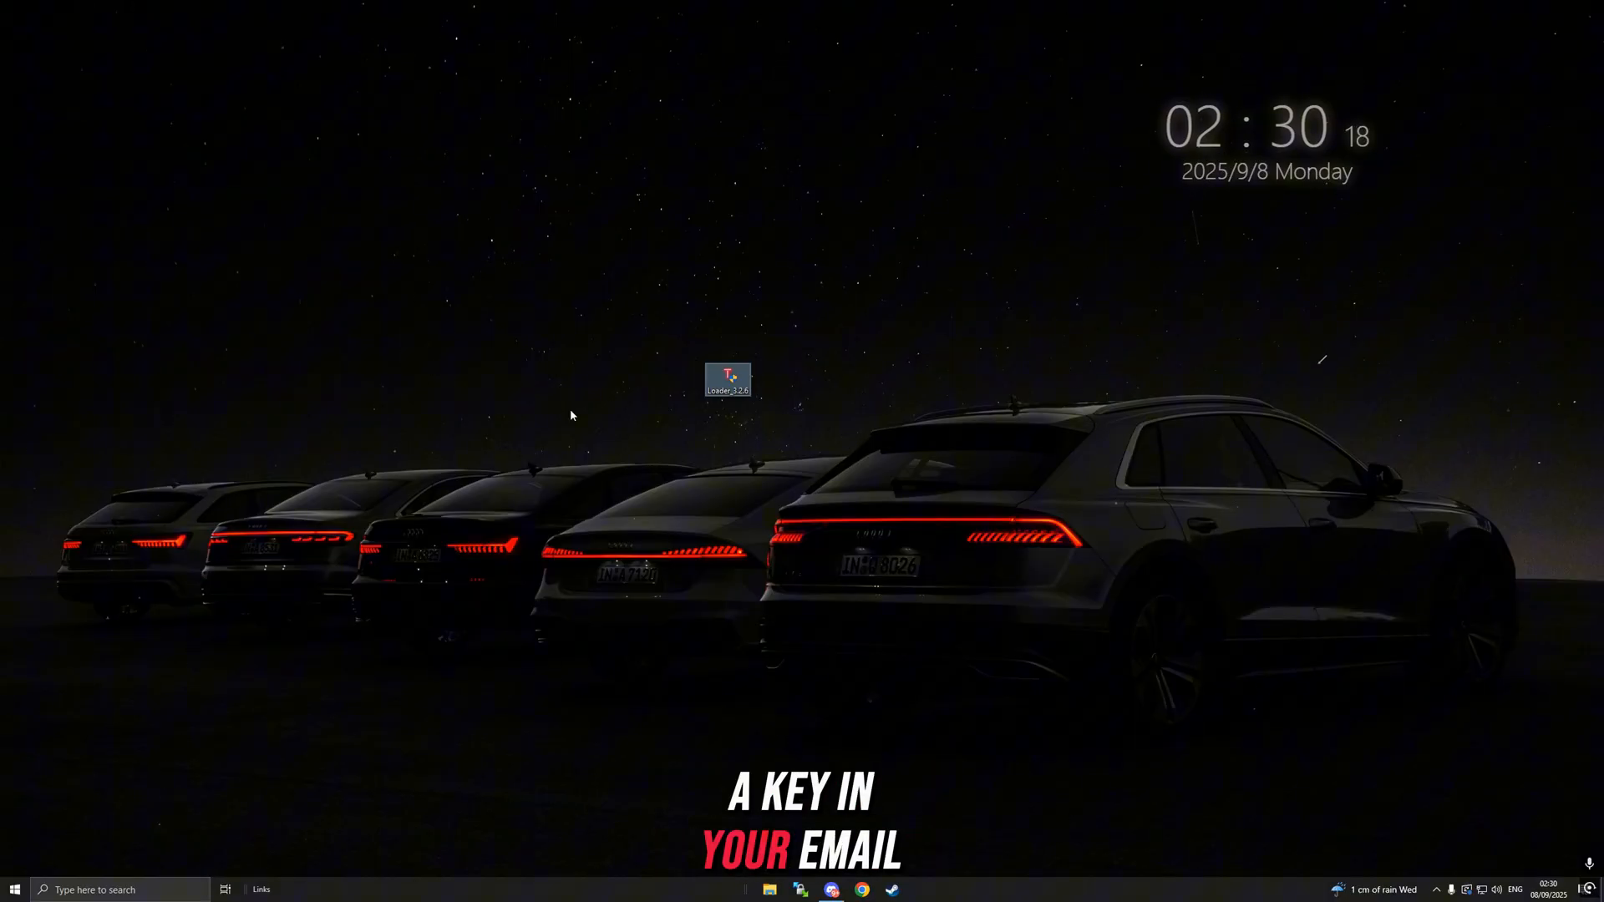
# Step: Launch the TiagoModz loader from its desktop Loader icon
pyautogui.doubleClick(724, 377)
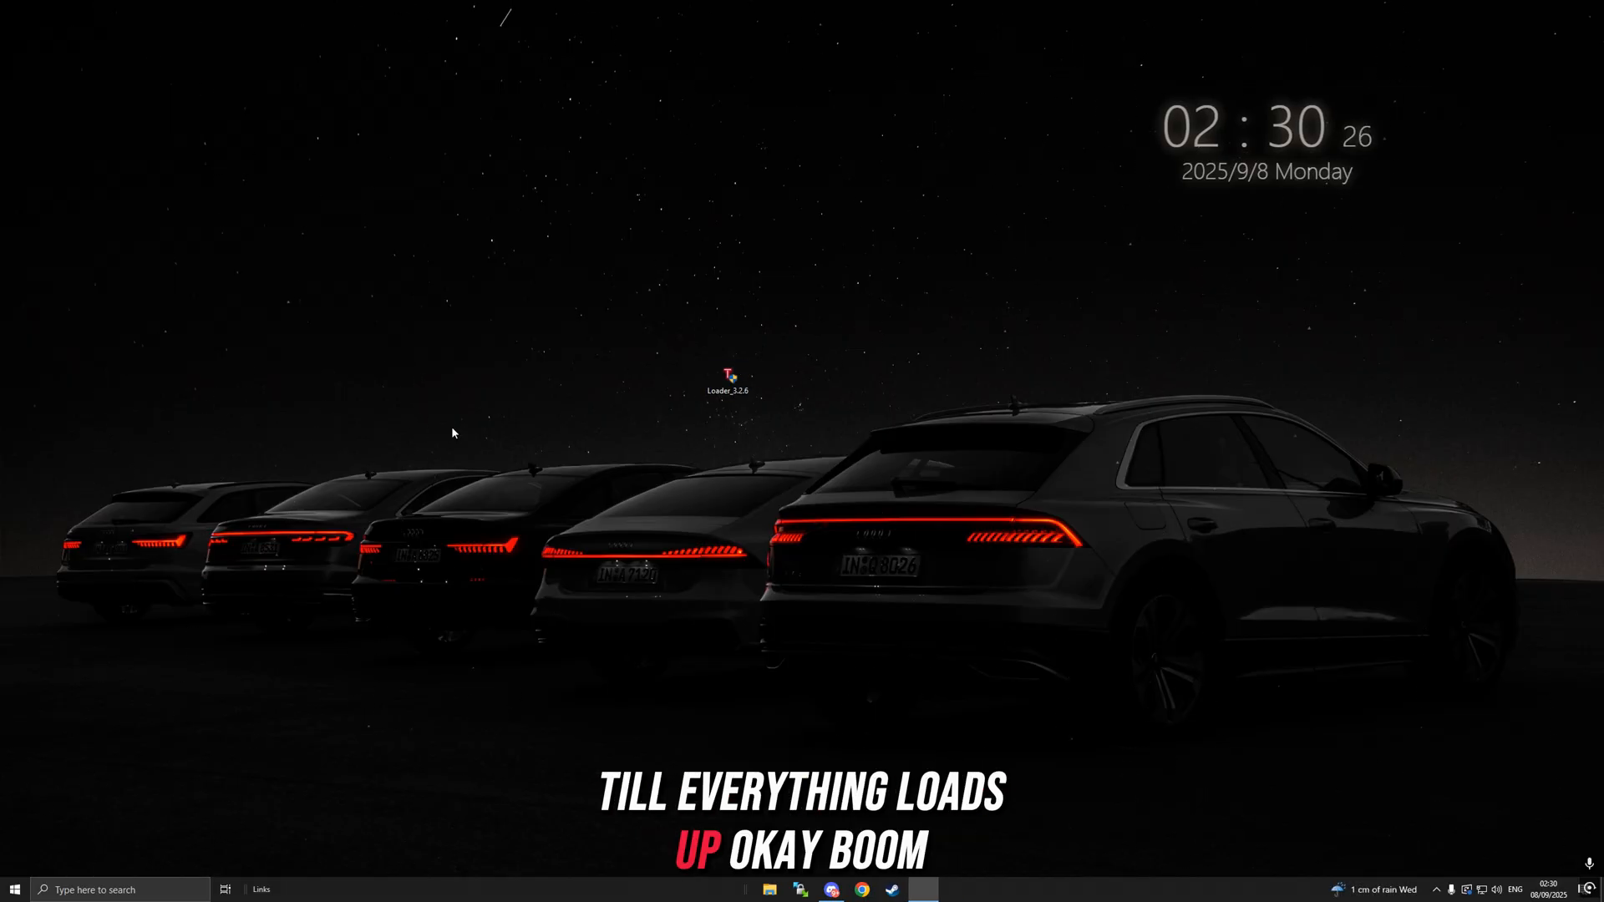
pyautogui.doubleClick(729, 378)
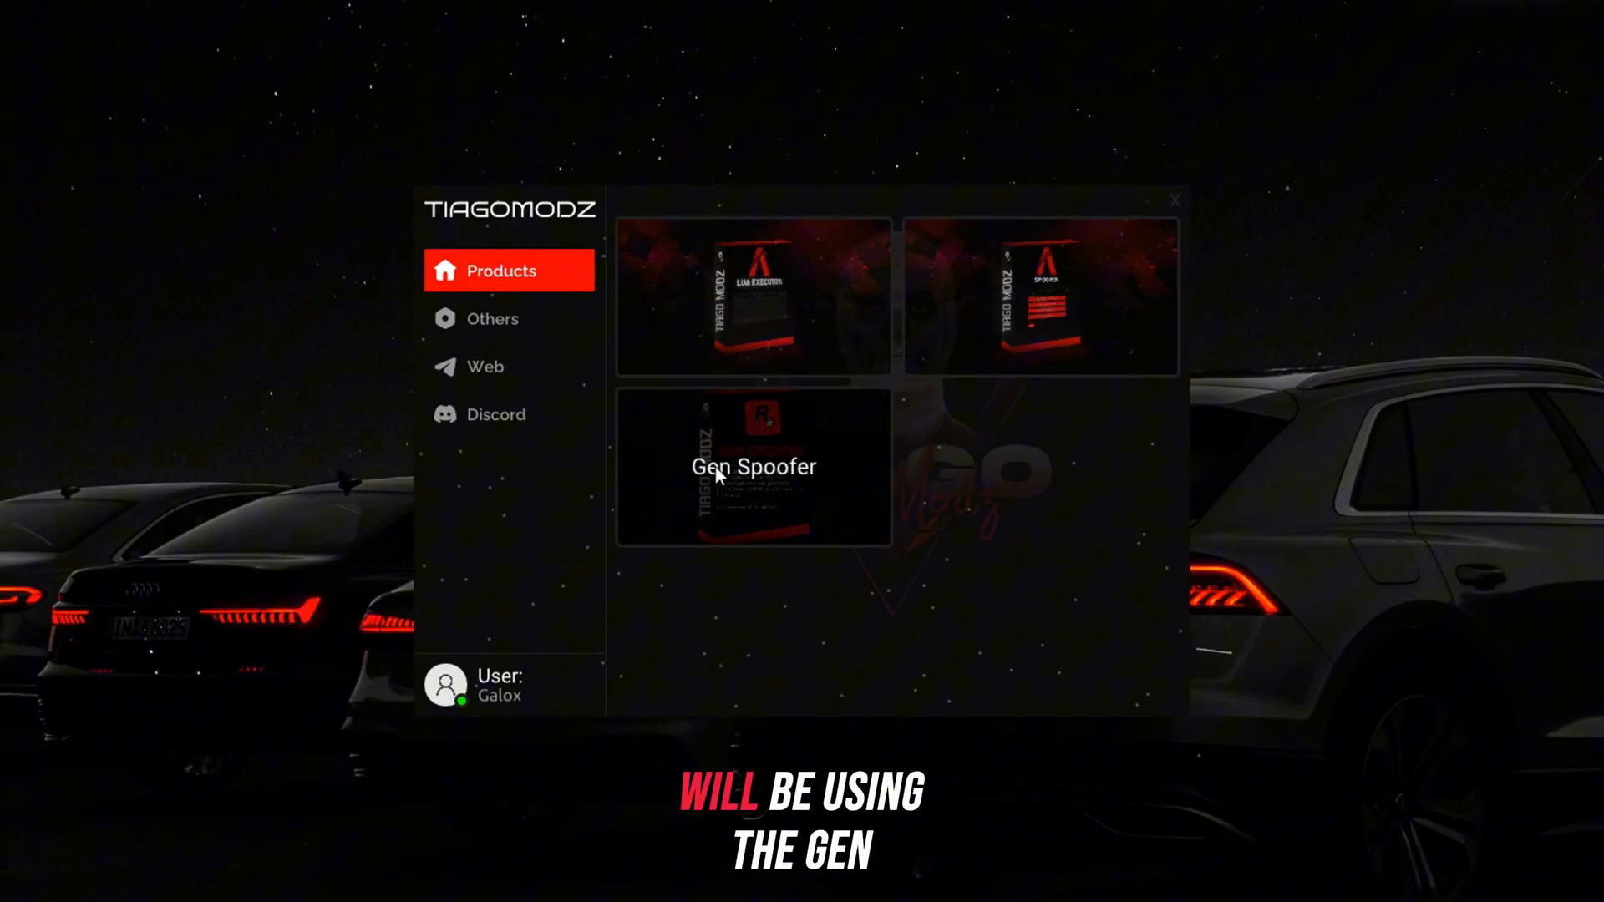
# Step: Sign in to the Gen Spoofer product with the license key
pyautogui.click(754, 467)
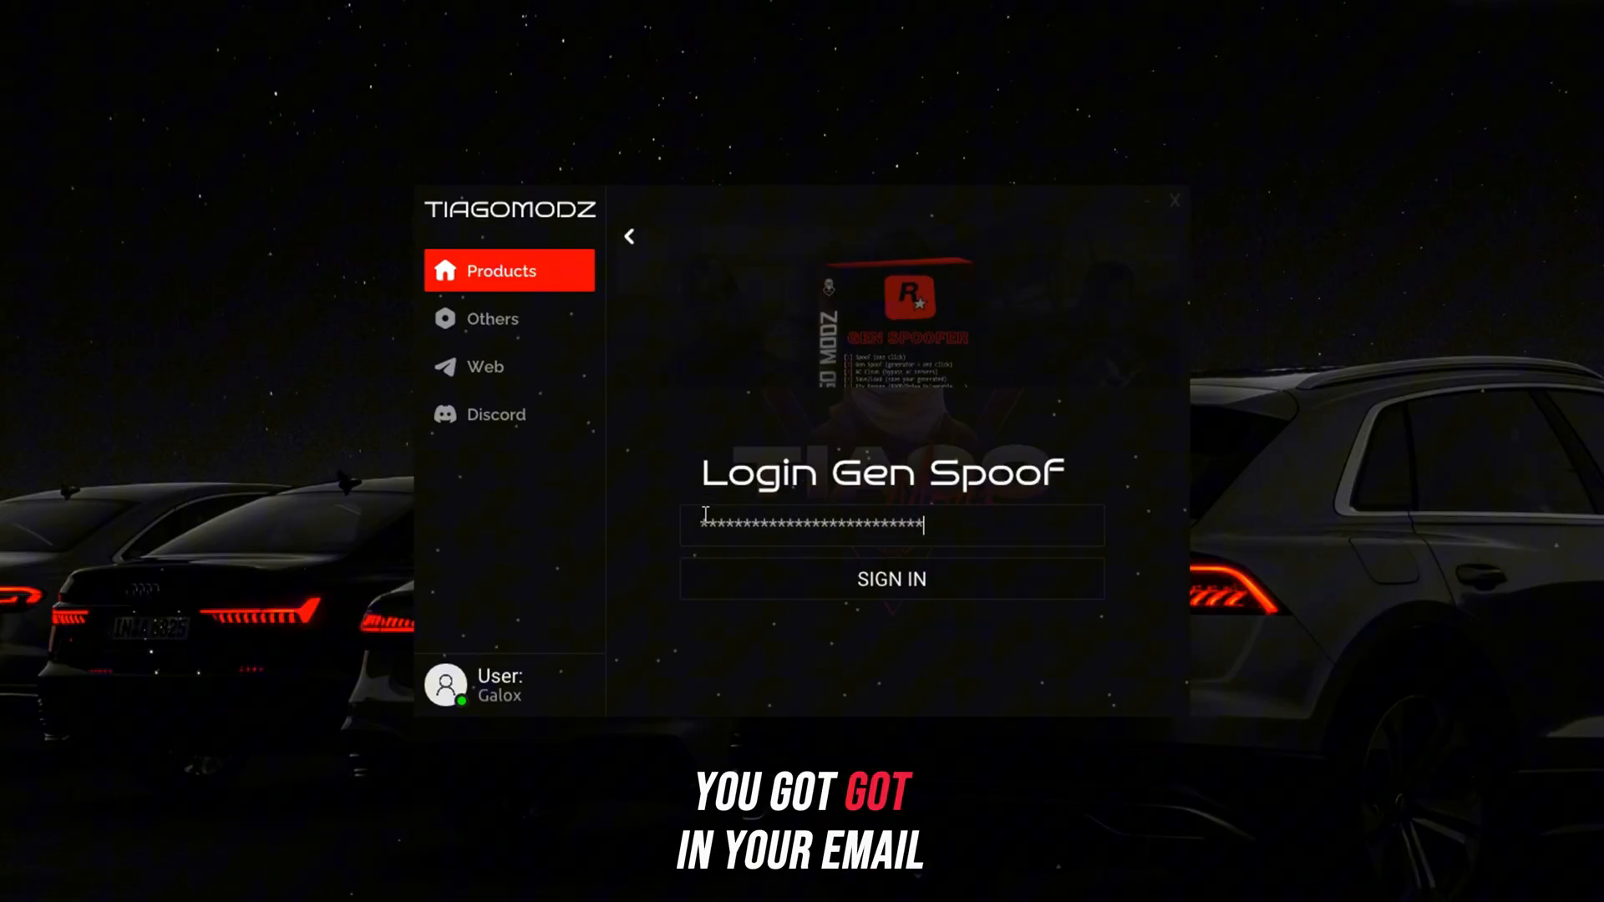
pyautogui.click(892, 578)
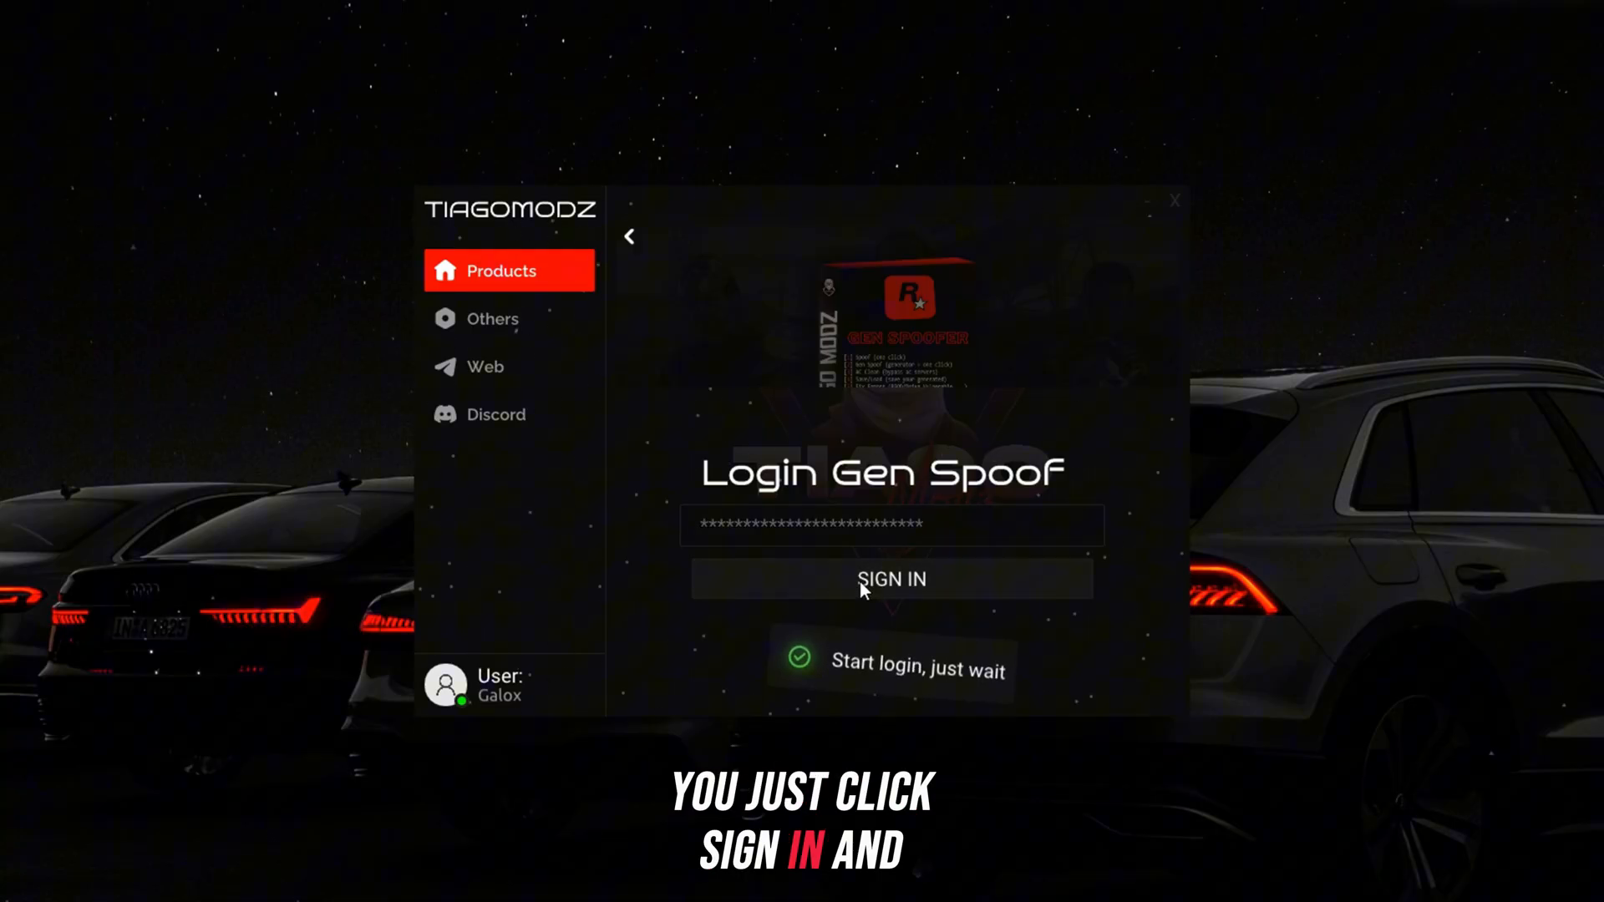
pyautogui.click(892, 579)
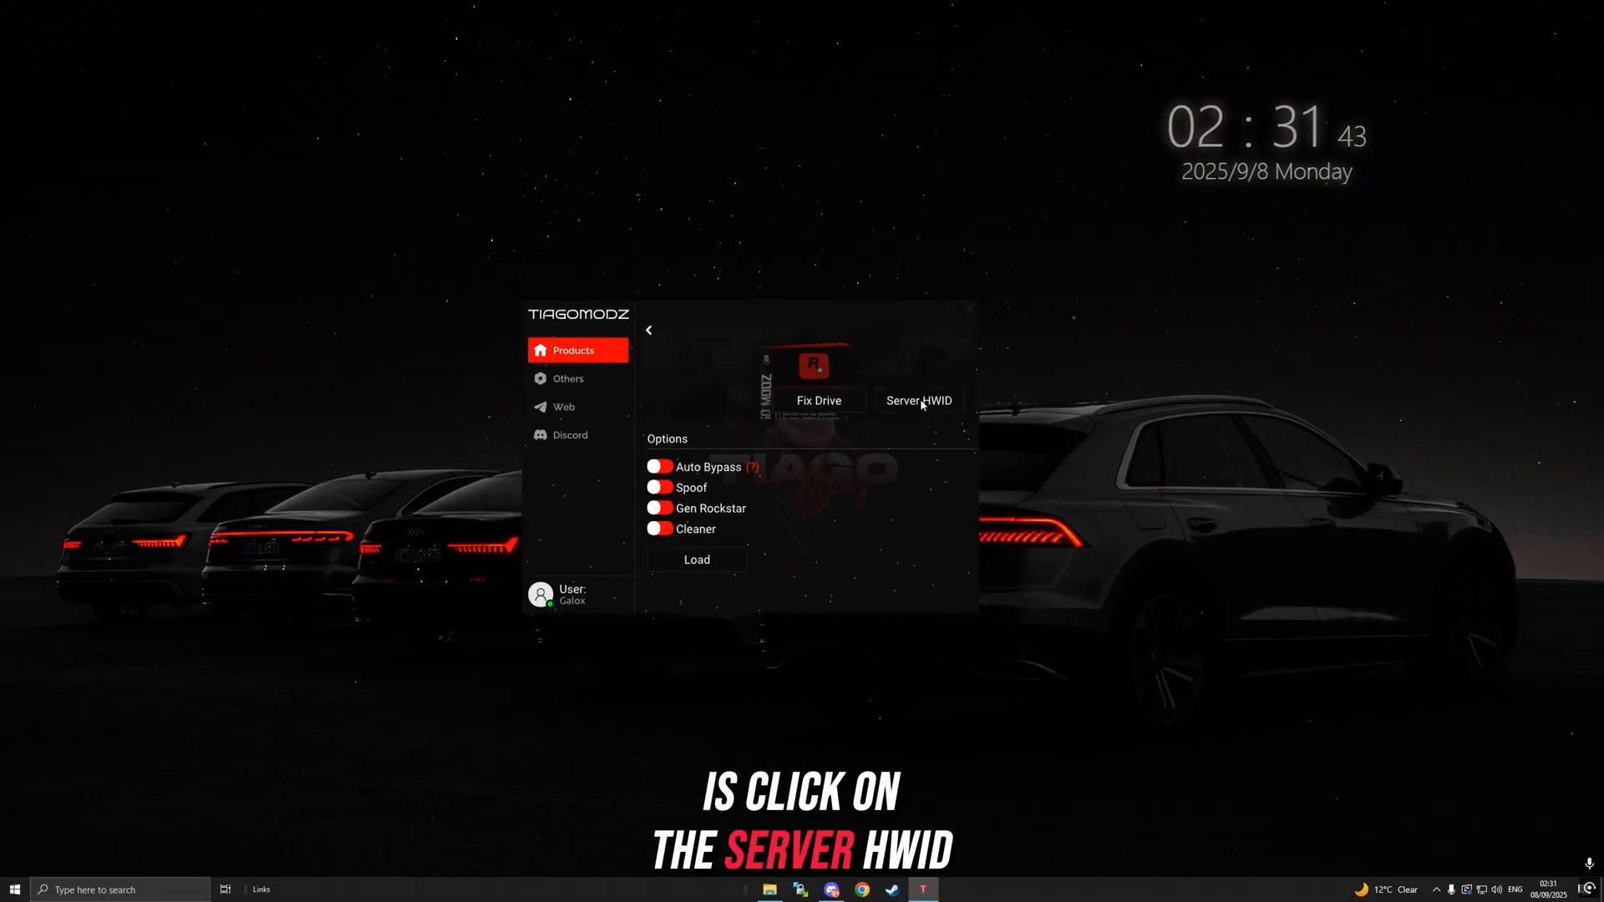
# Step: Launch FiveM from the Server HWID checker page, accepting Chrome's Open FiveM prompt
pyautogui.click(919, 400)
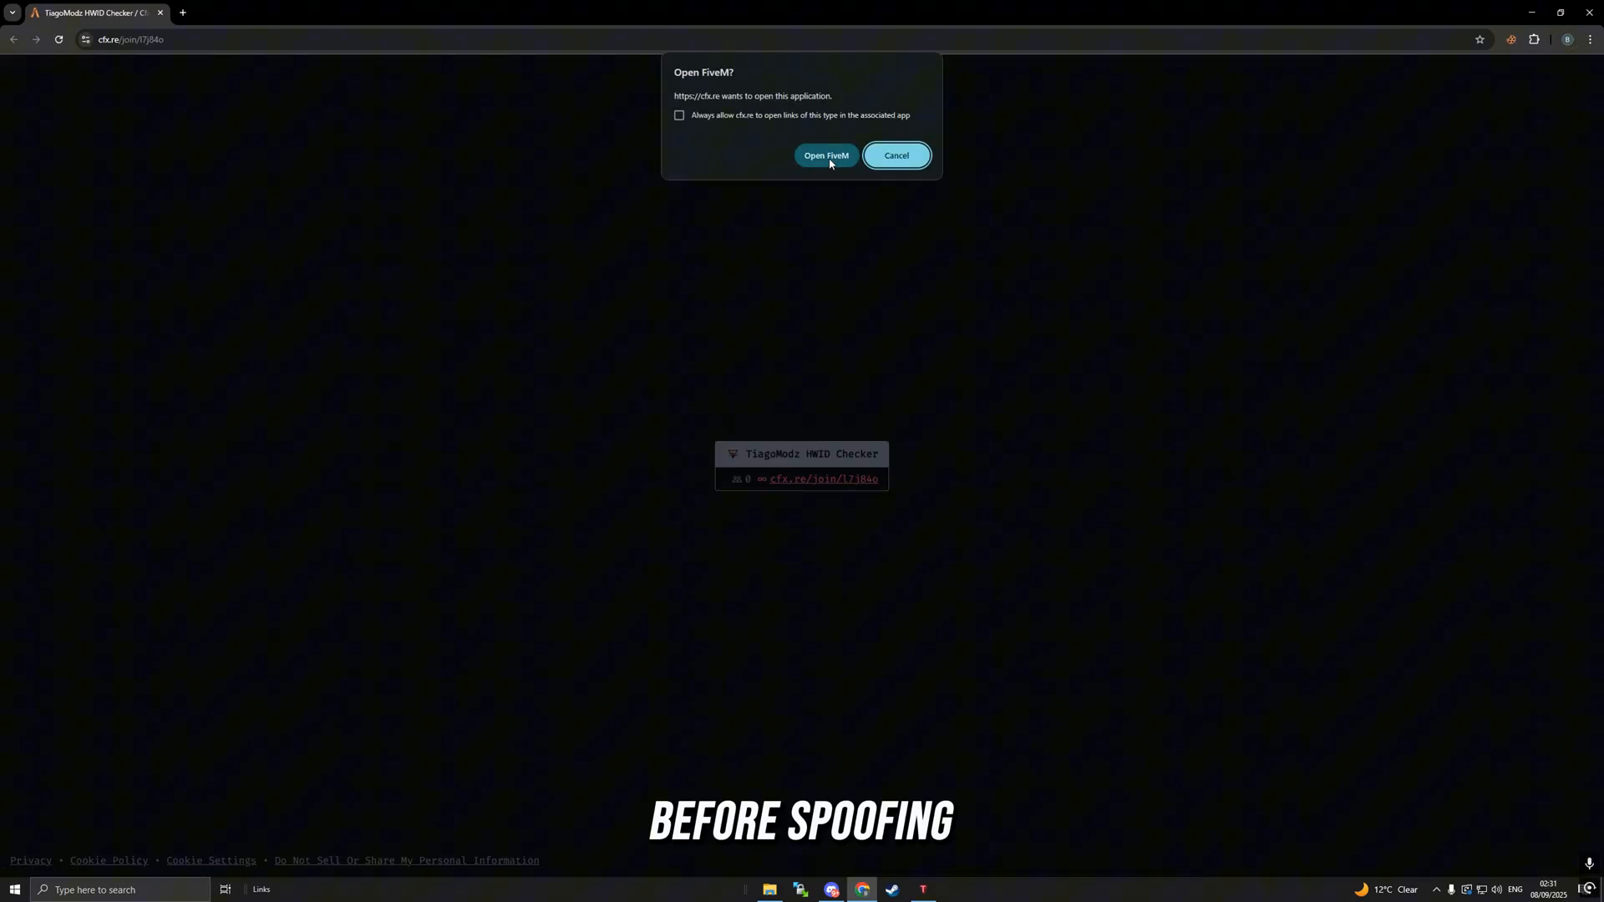
pyautogui.click(825, 156)
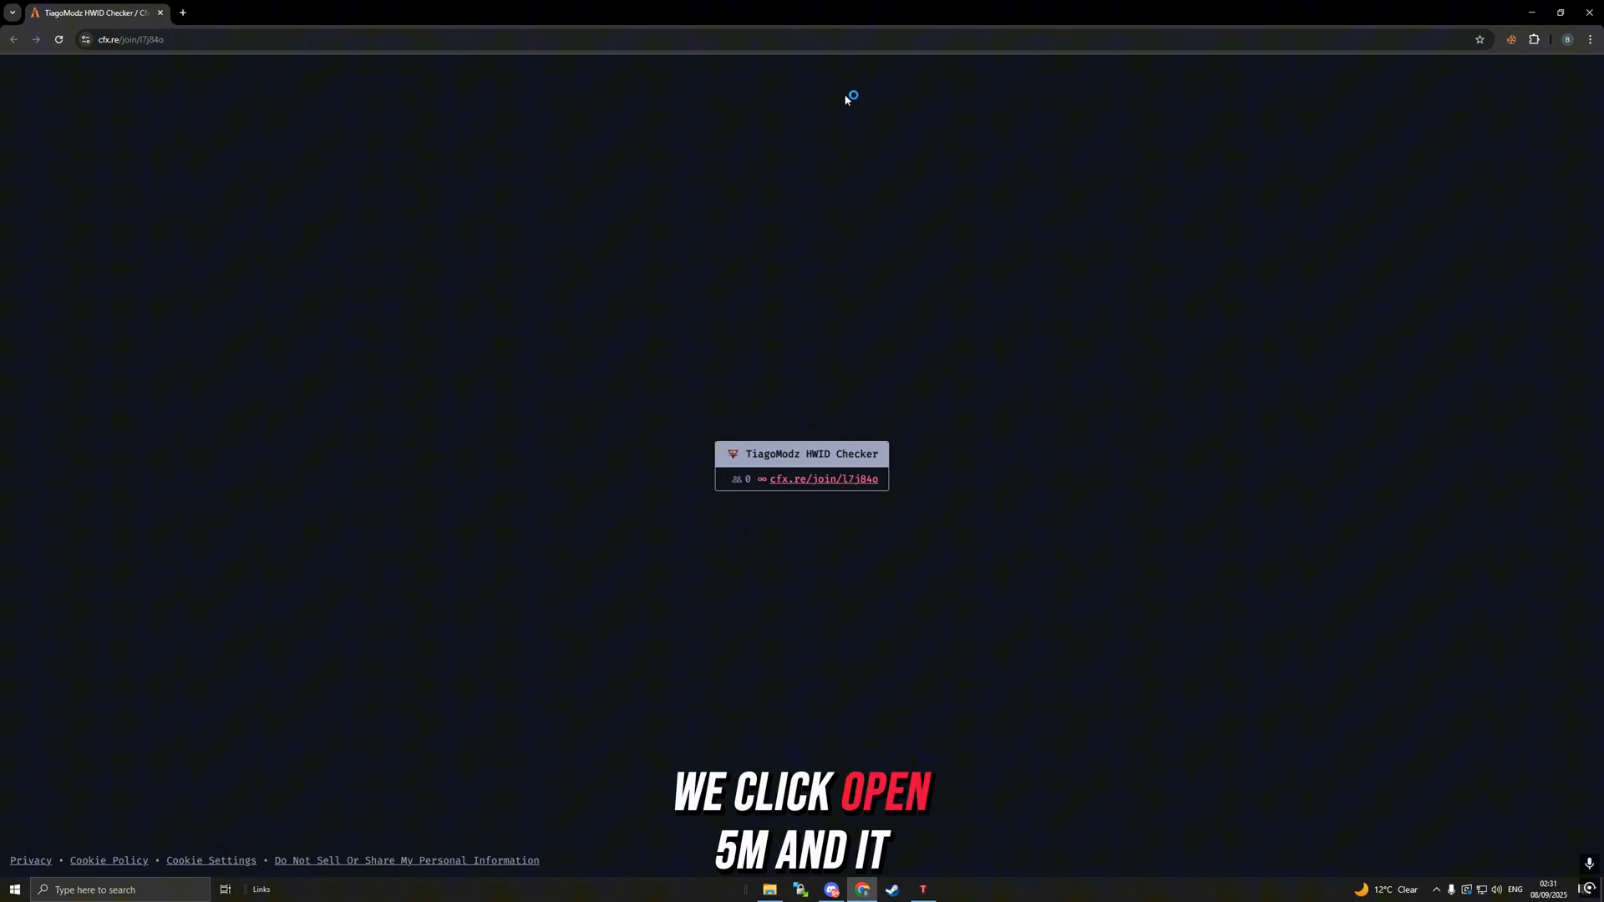
pyautogui.moveTo(793, 488)
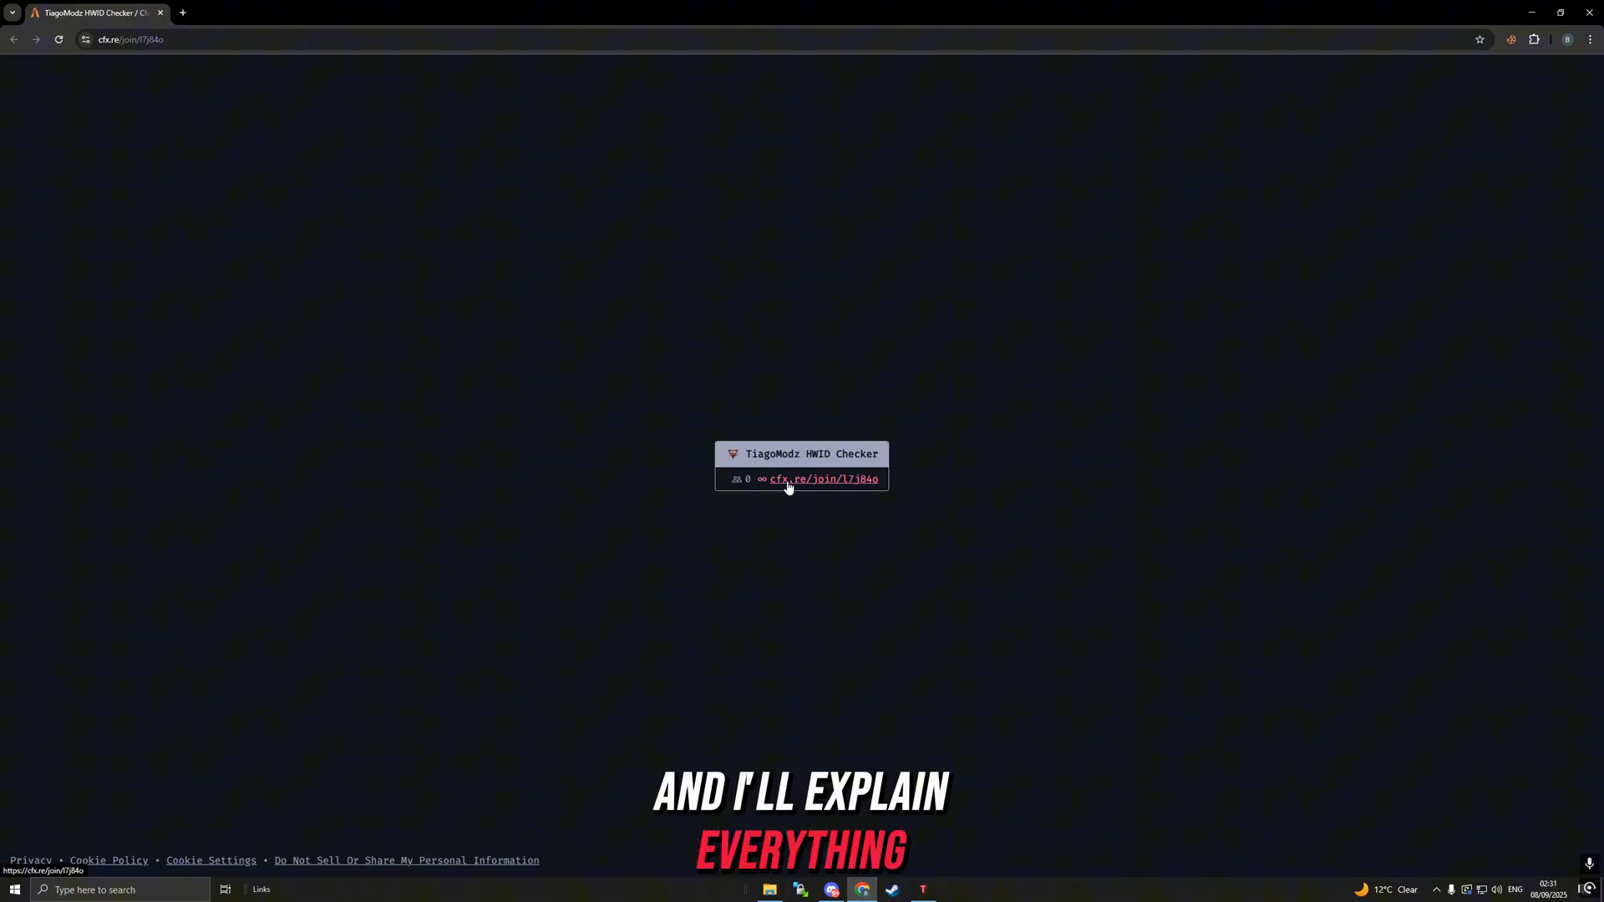
pyautogui.click(822, 478)
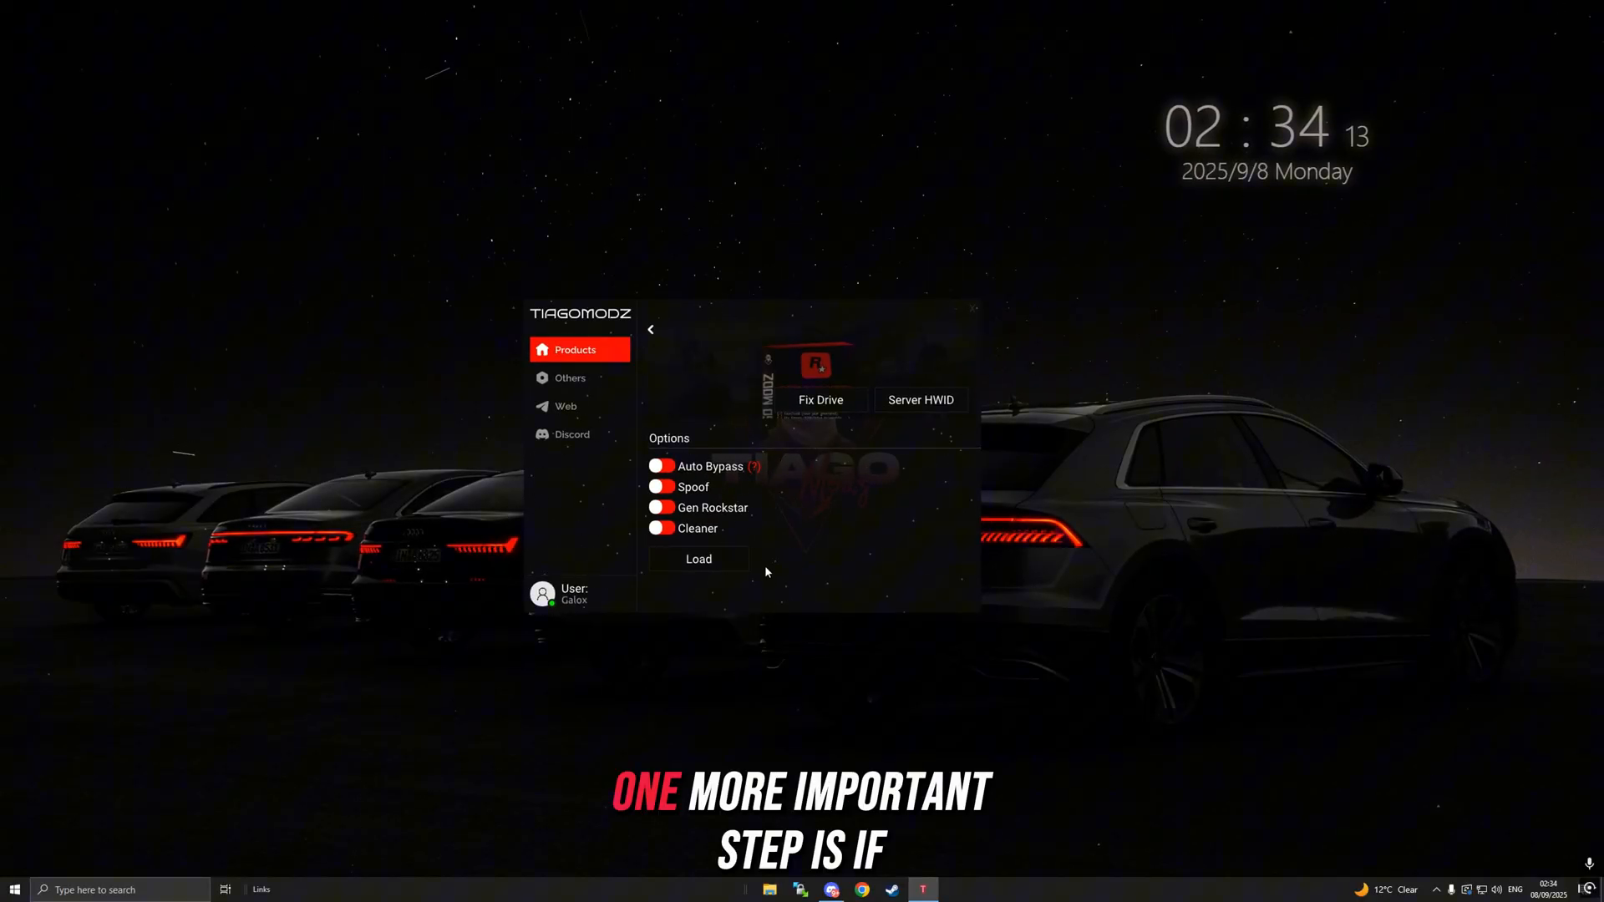
pyautogui.moveTo(777, 568)
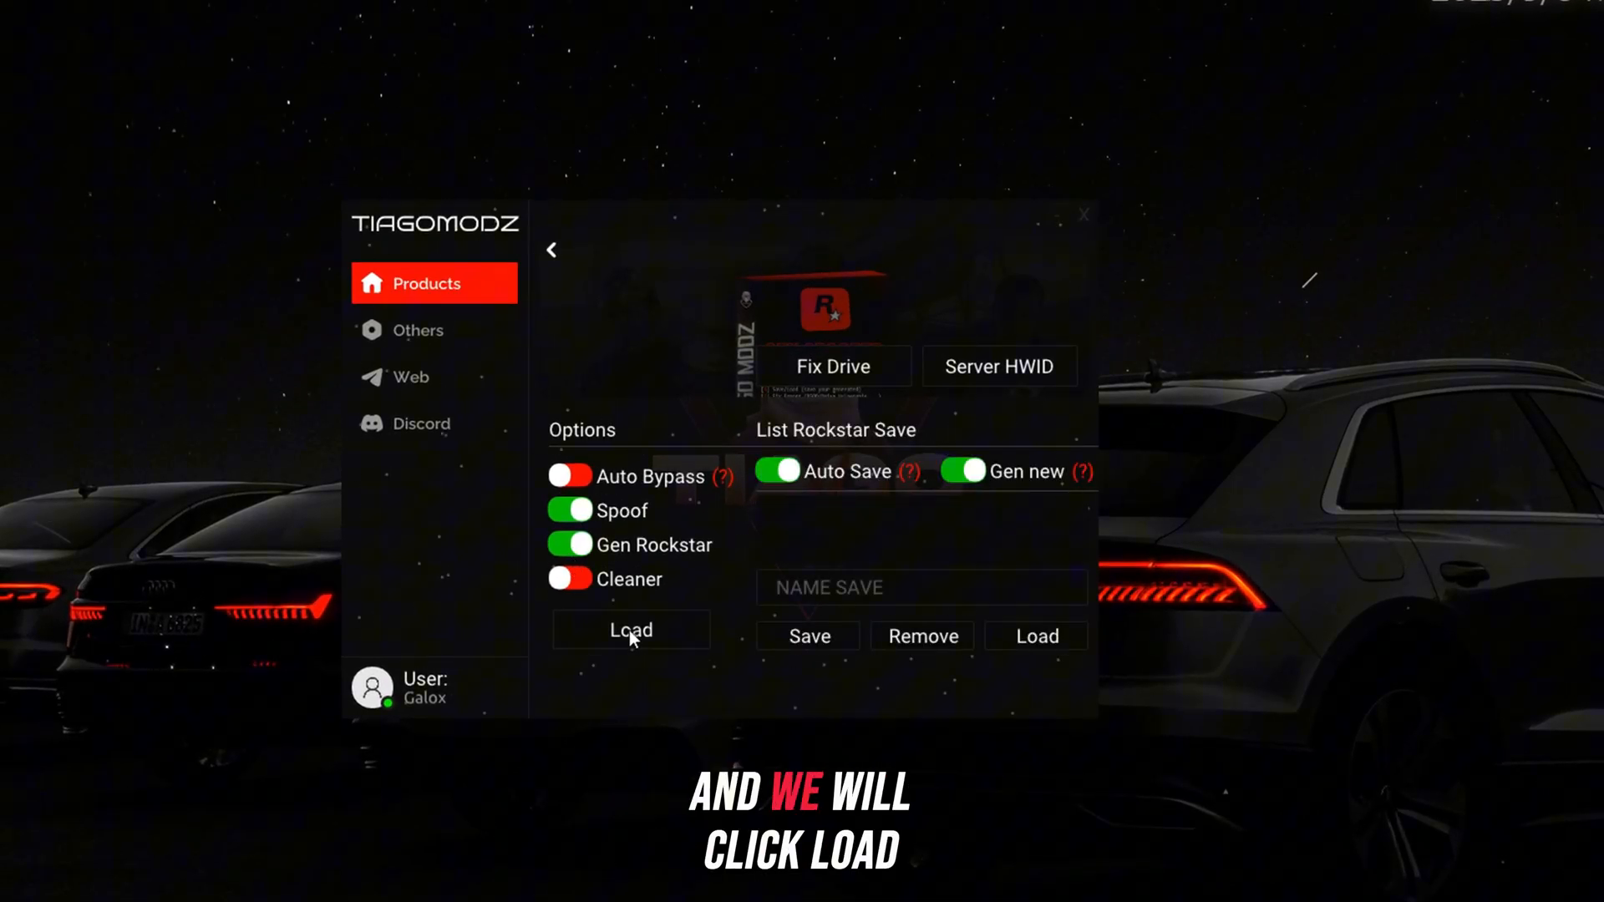
# Step: Load the enabled Spoof and Gen Rockstar options, producing a saved Rockstar profile entry
pyautogui.click(629, 630)
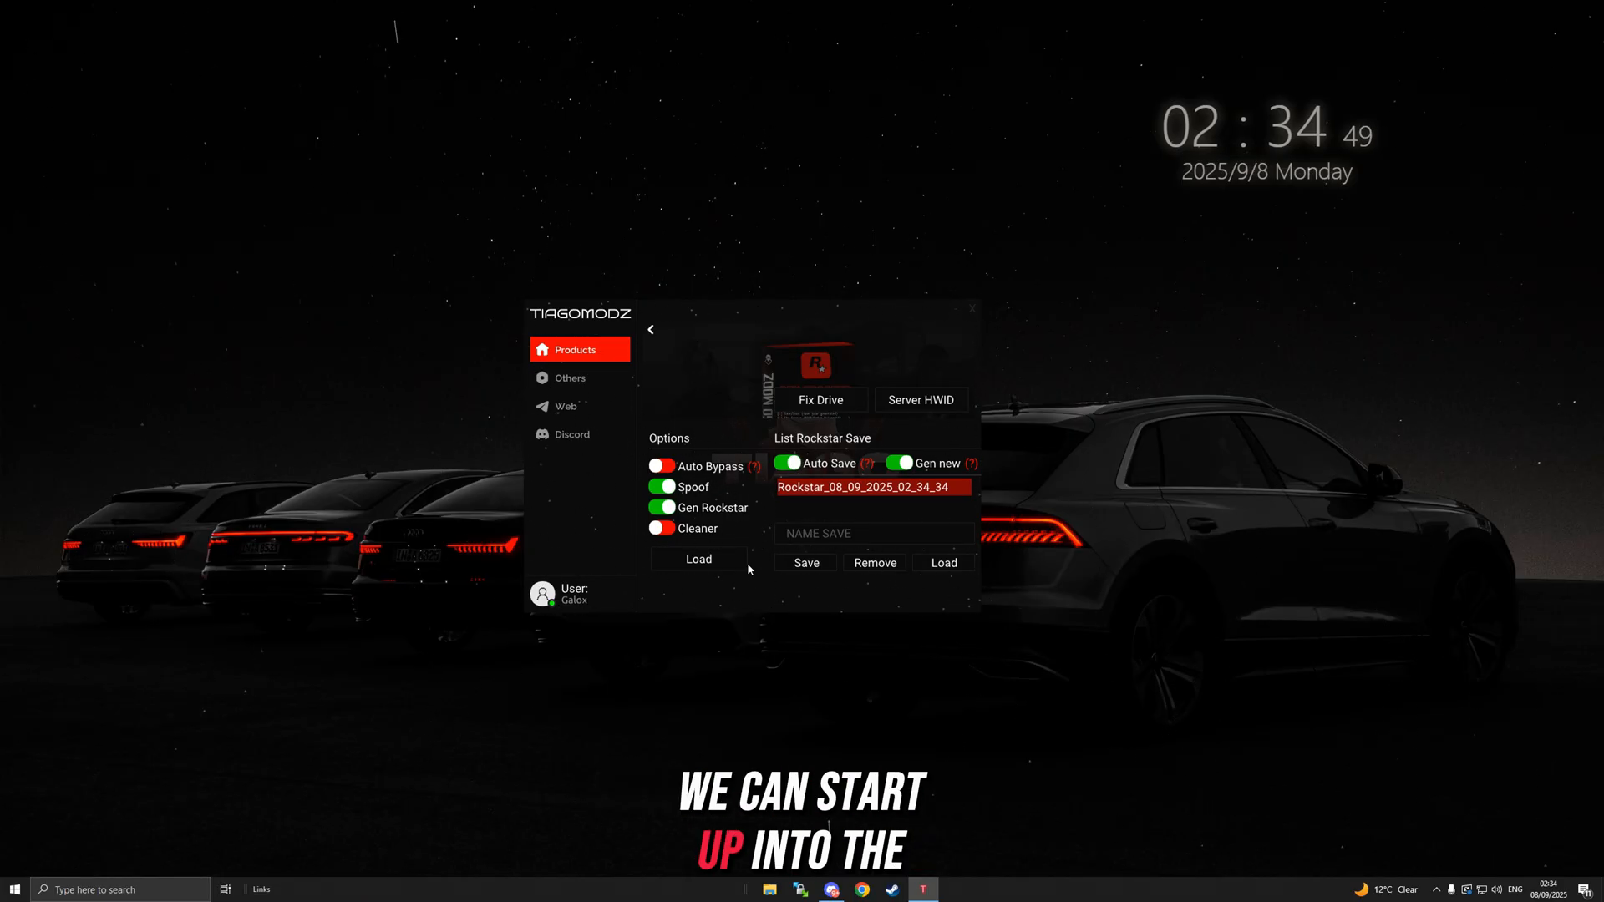
pyautogui.click(920, 399)
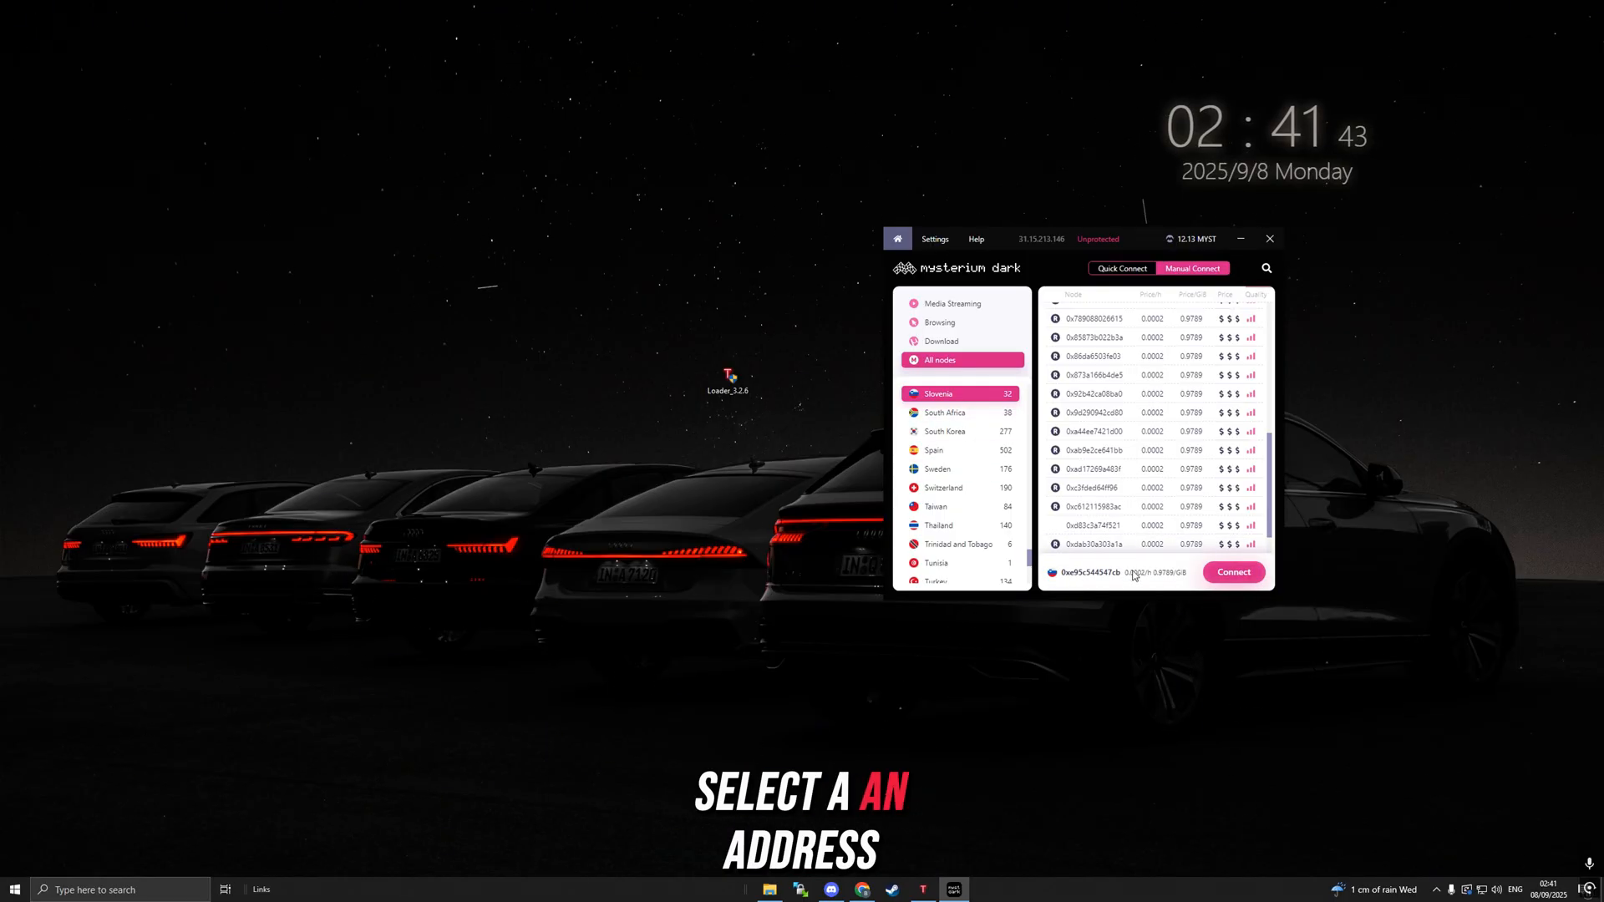
# Step: Connect Mysterium Dark VPN through the chosen Slovenian node
pyautogui.click(1232, 571)
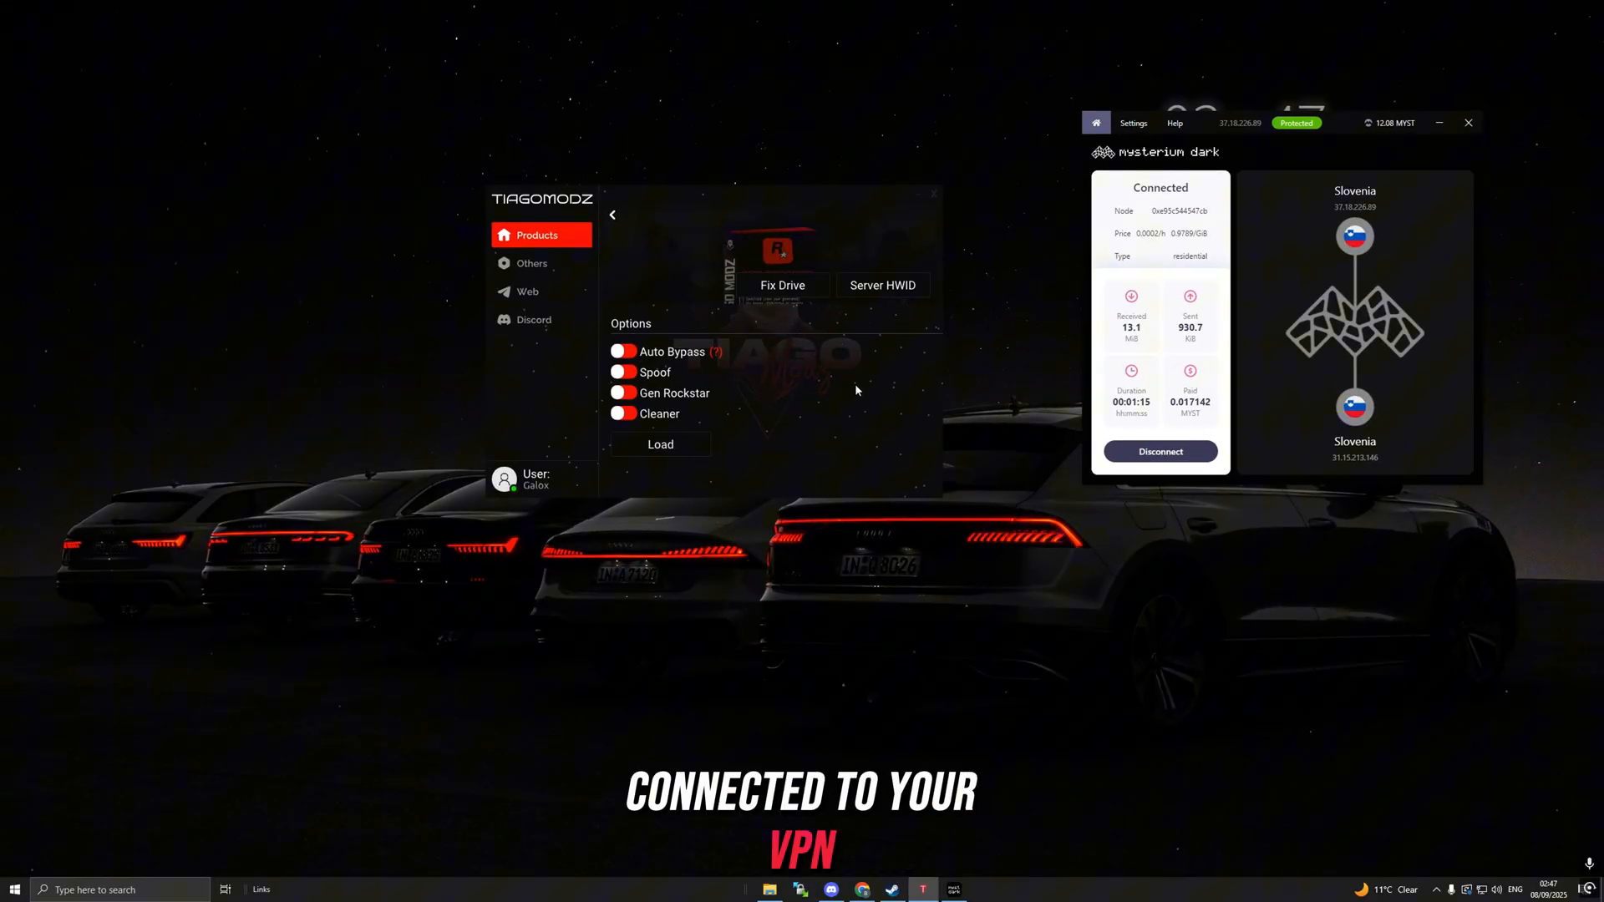
# Step: Enable Auto Bypass in the loader's Options list with the VPN still on Slovenia
pyautogui.click(623, 351)
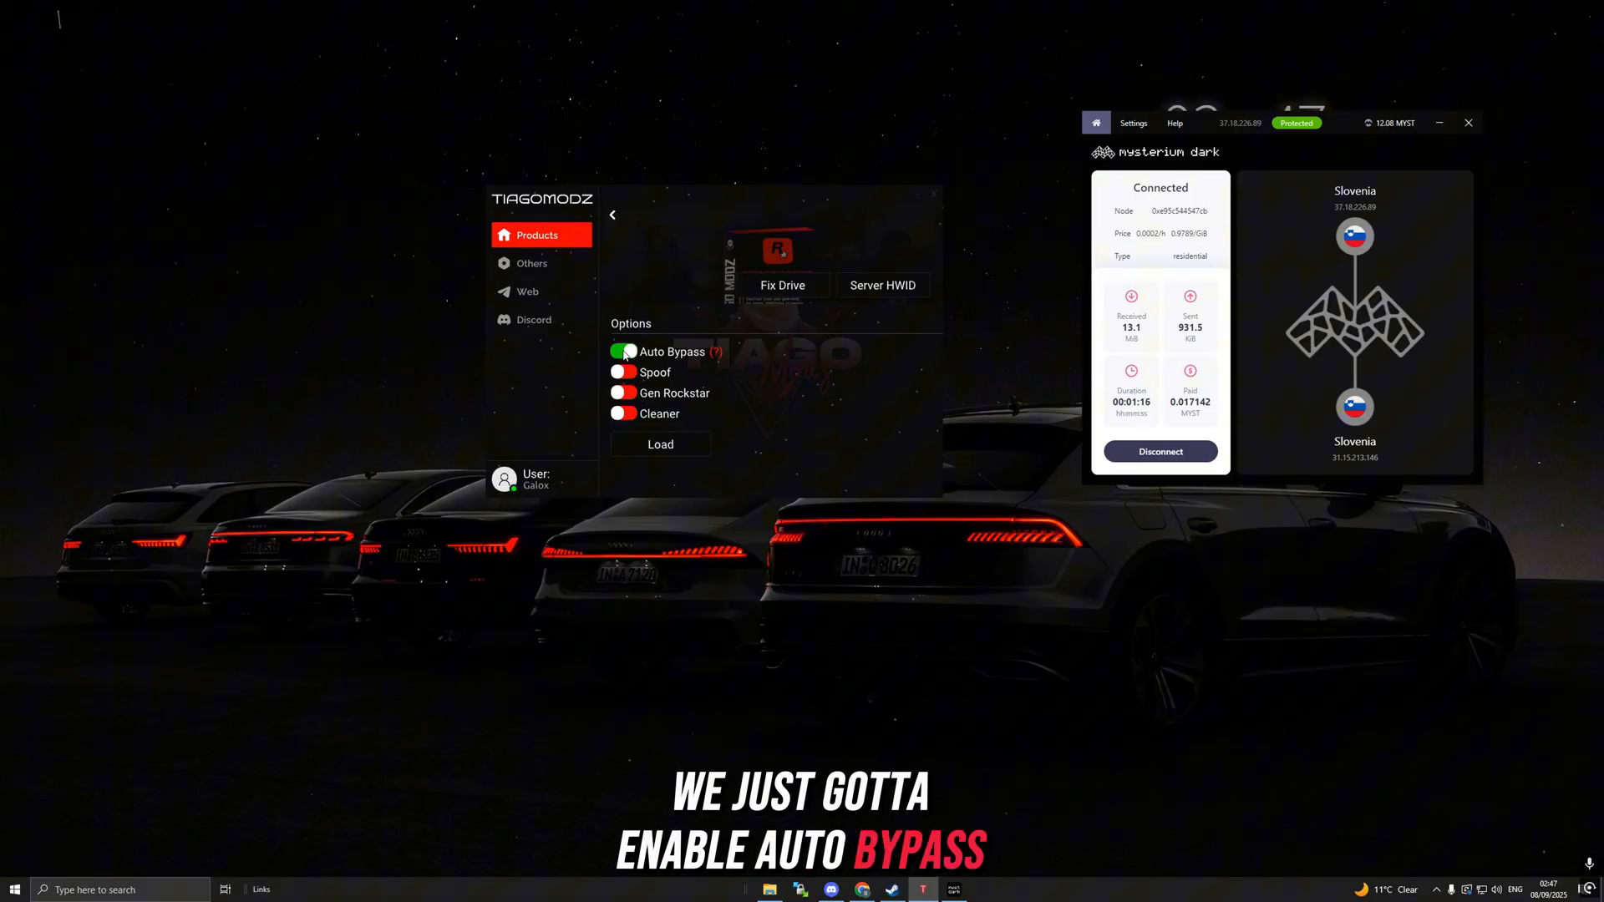
pyautogui.click(660, 445)
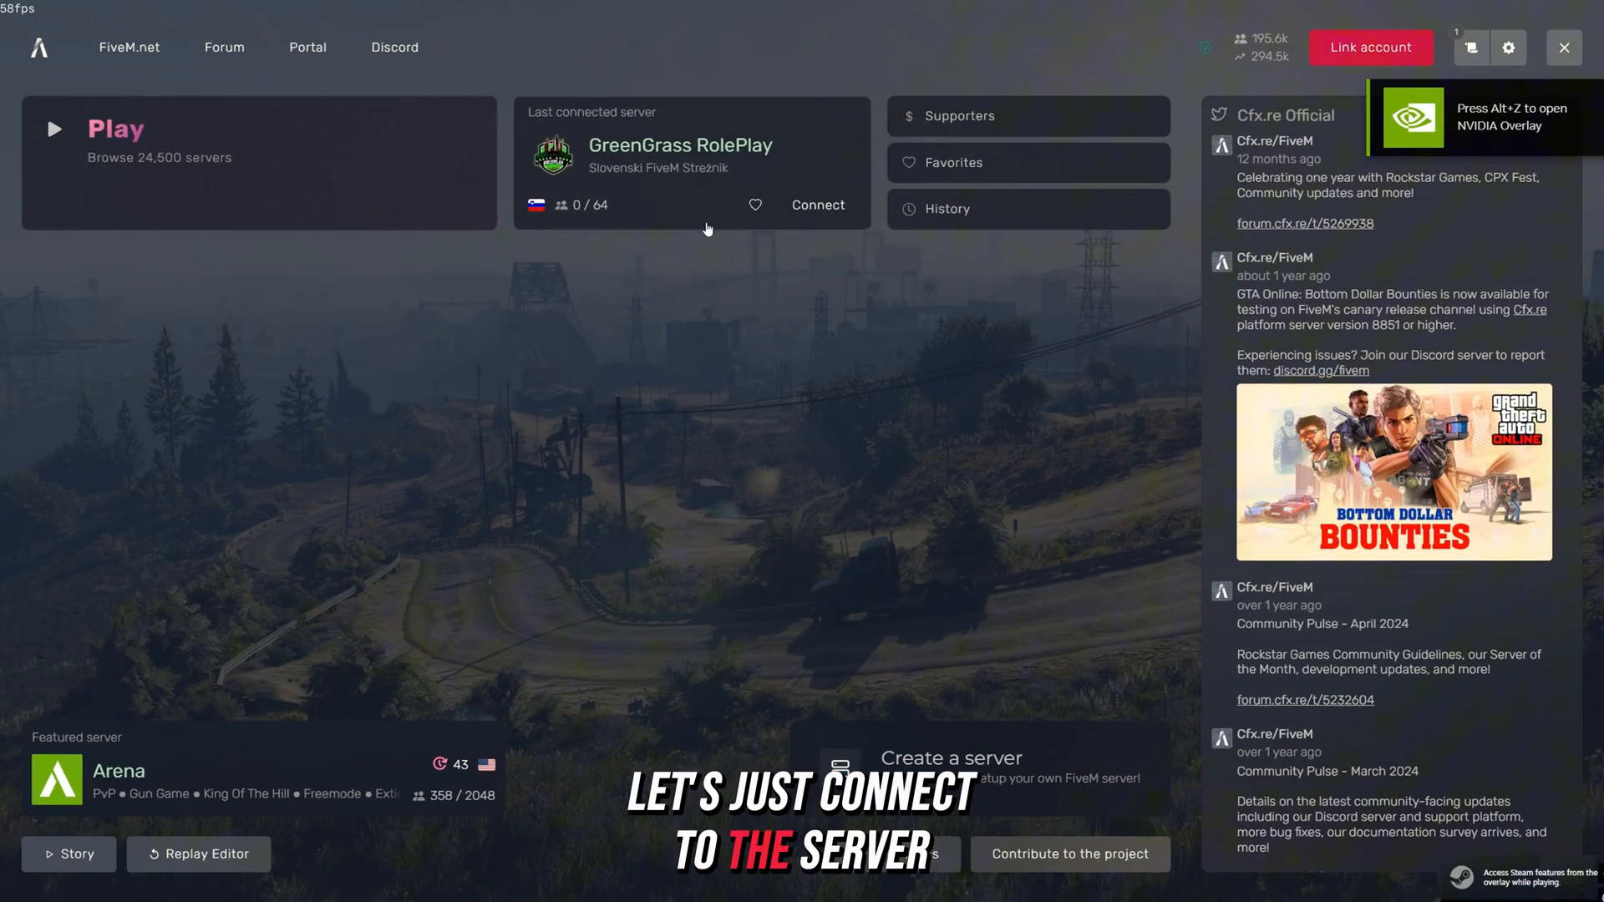
# Step: Connect to GreenGrass RolePlay from the last connected server card
pyautogui.click(819, 204)
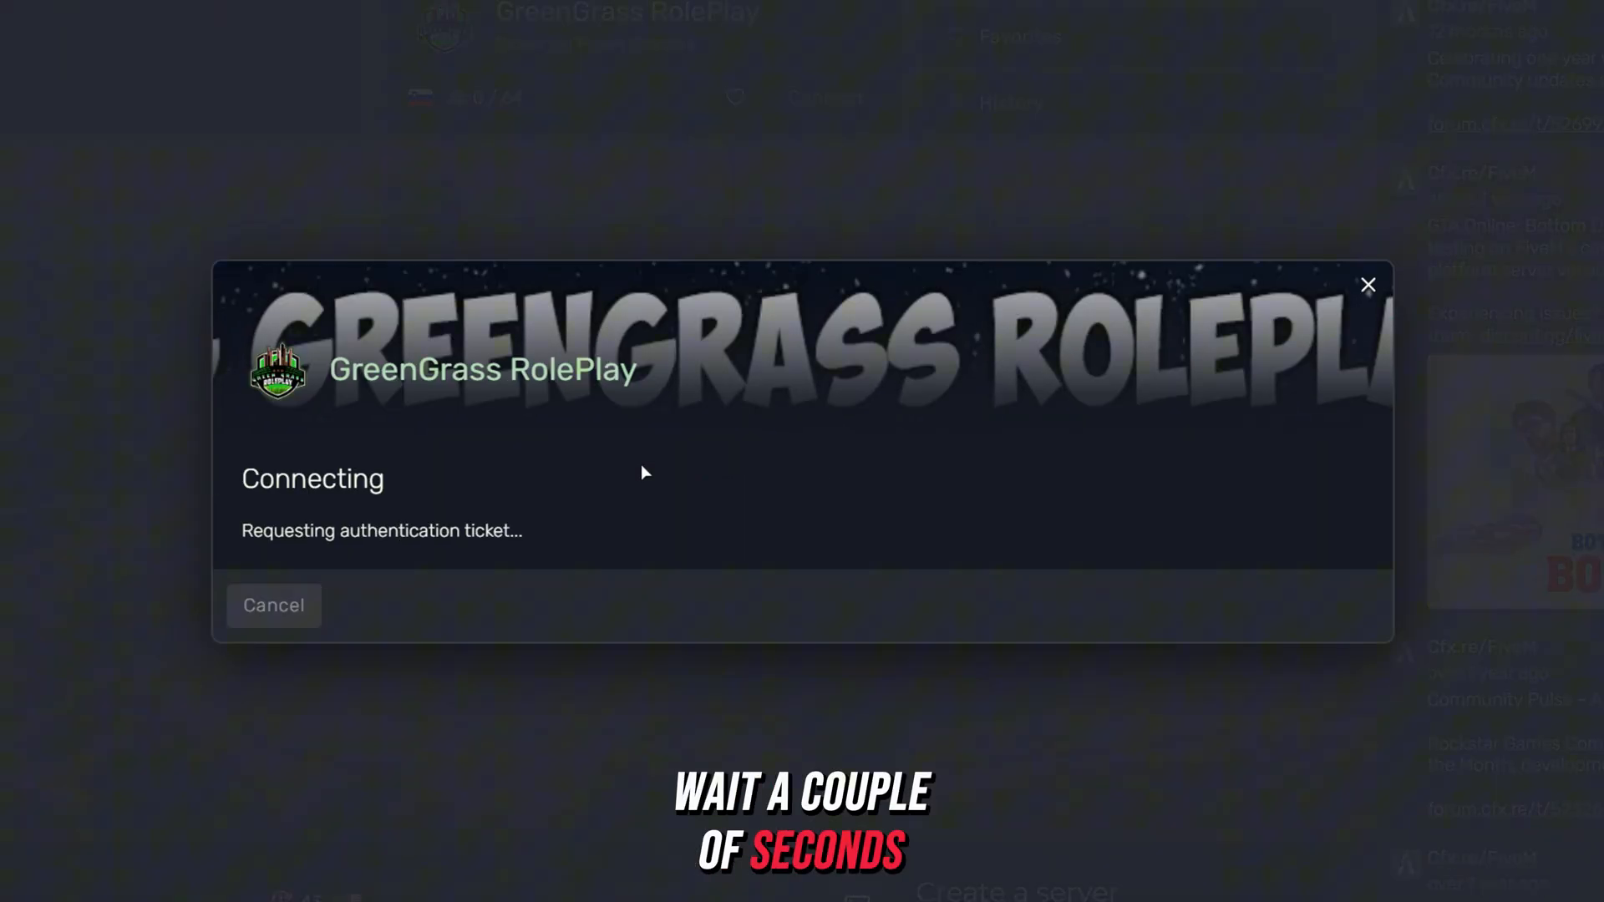